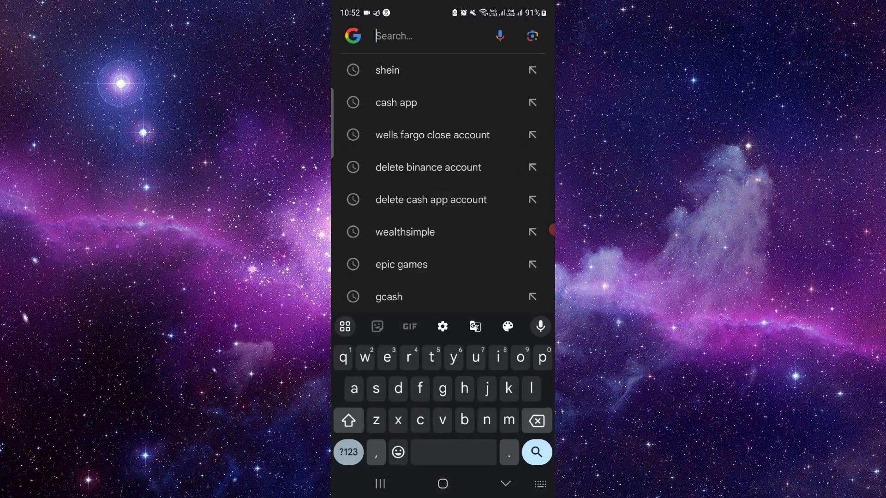
Search Google for "hopper" and go to the Hopper travel website.
text(hopper)
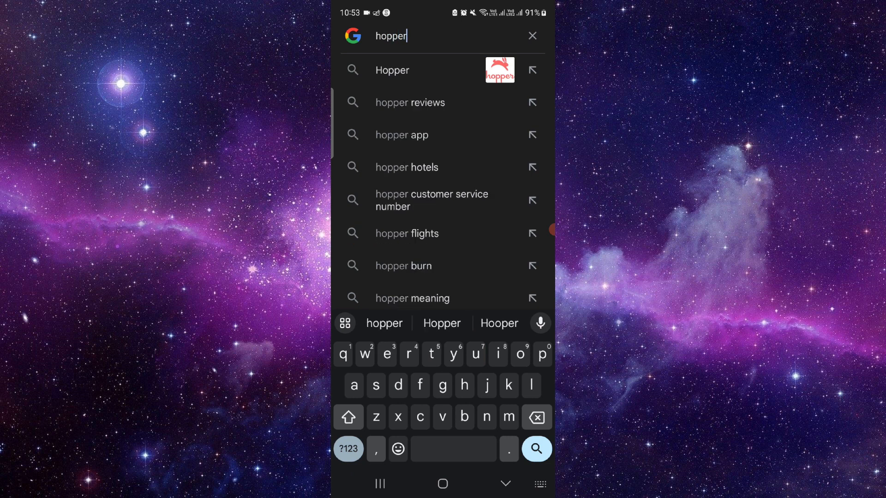
click(392, 70)
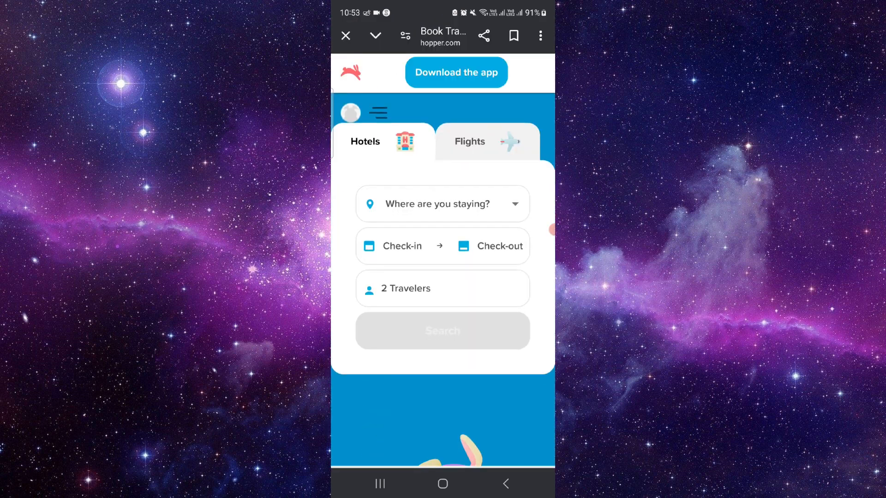
Set the hotel destination to USA.
click(442, 204)
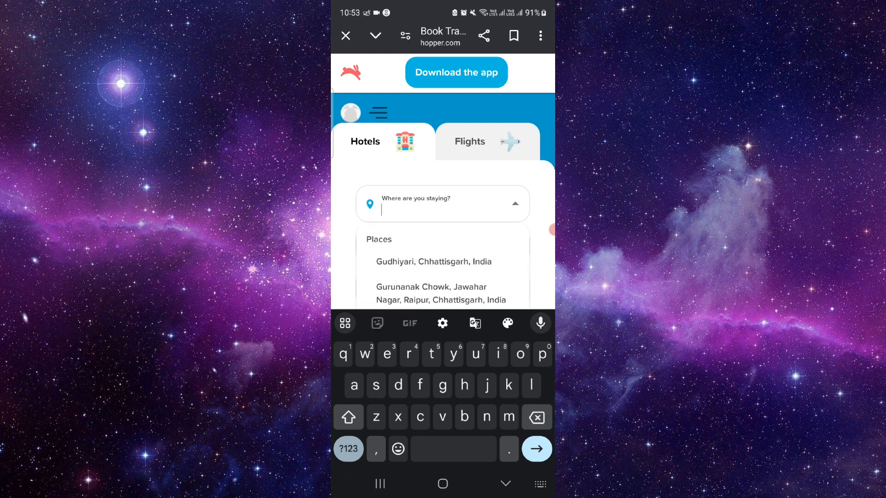
text(usa)
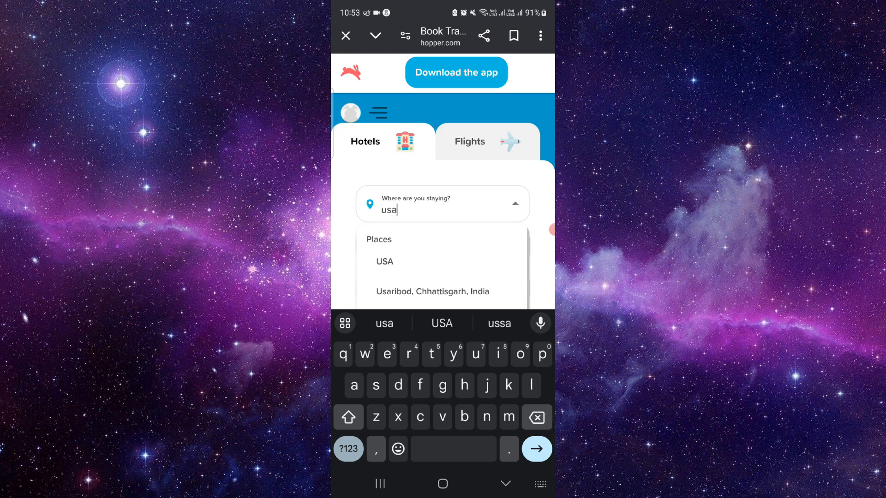
click(385, 261)
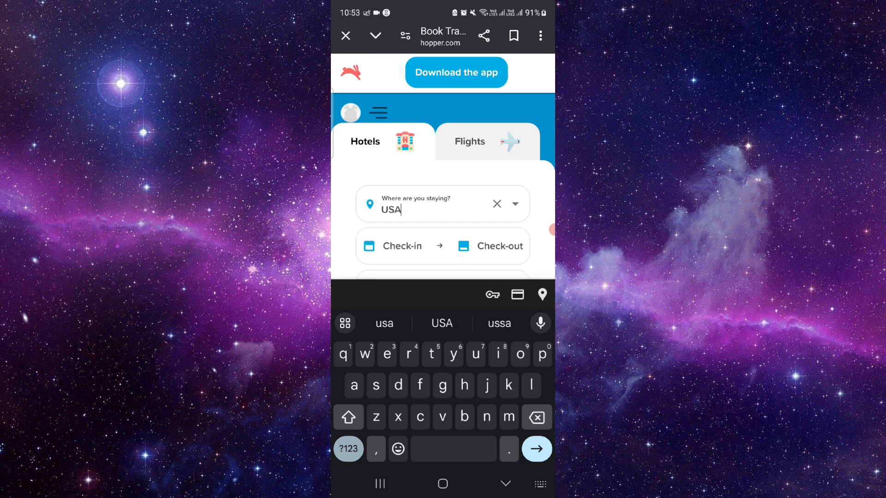
Choose a stay from May 22 to May 31 and confirm the dates.
click(401, 246)
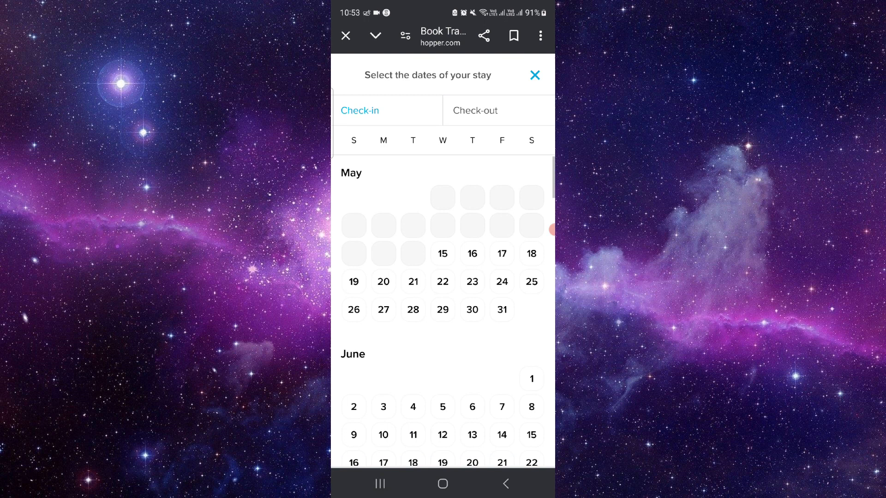
click(502, 310)
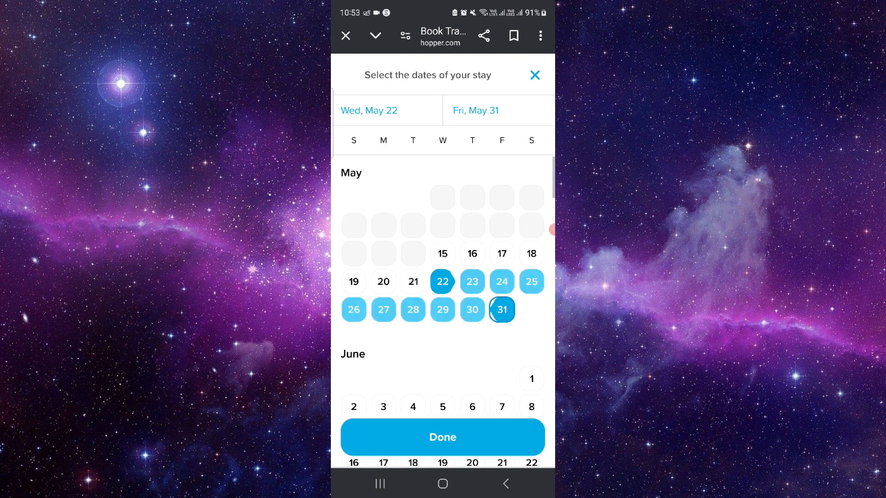
click(443, 437)
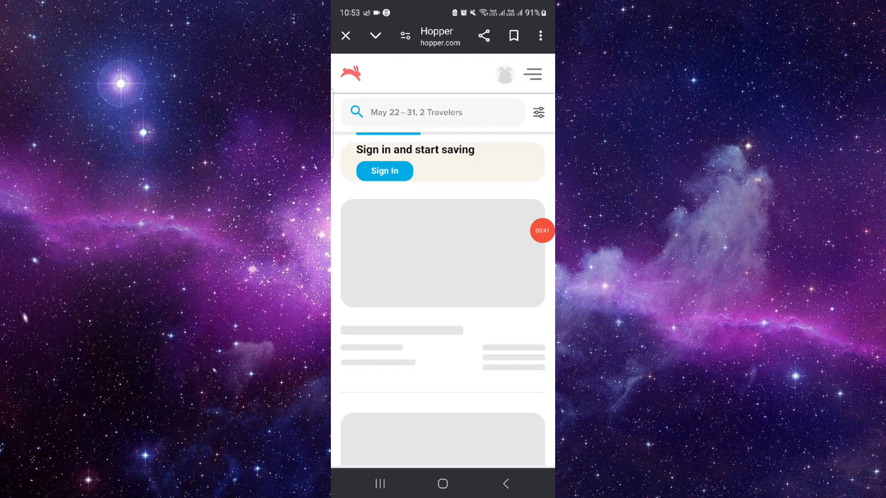
Scroll down through the loading hotel listing placeholders on the results page.
scroll(down, 3)
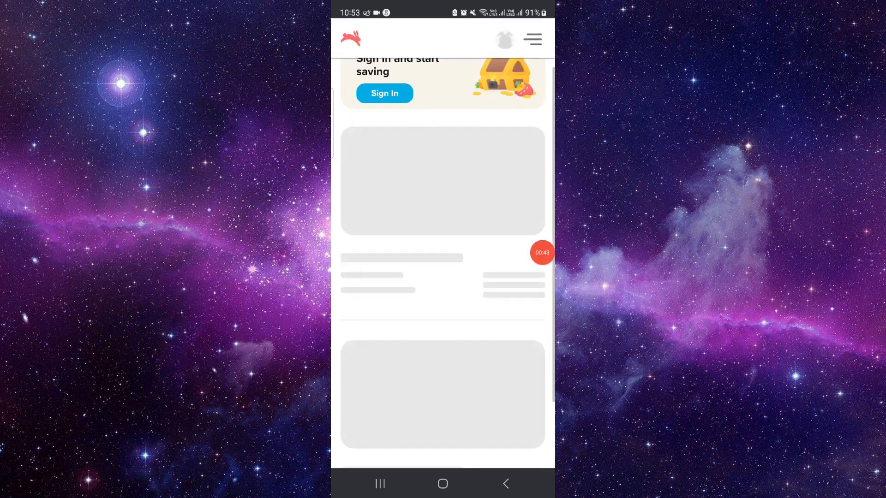
scroll(down, 3)
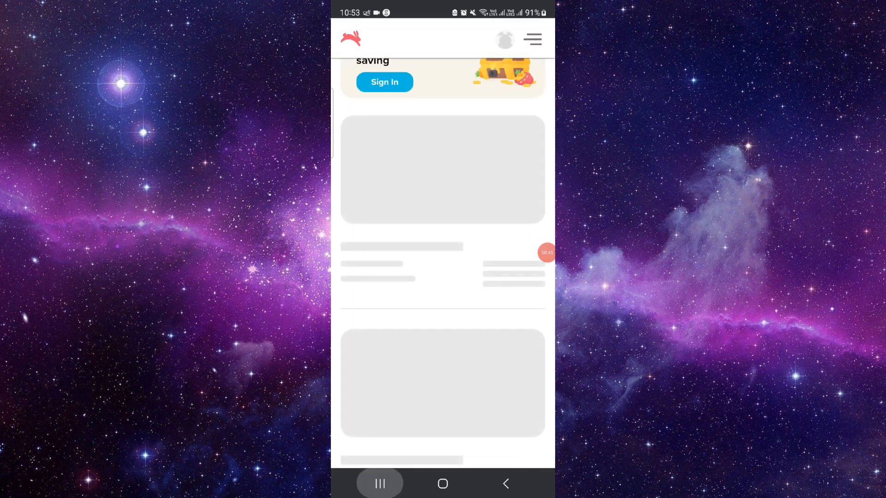